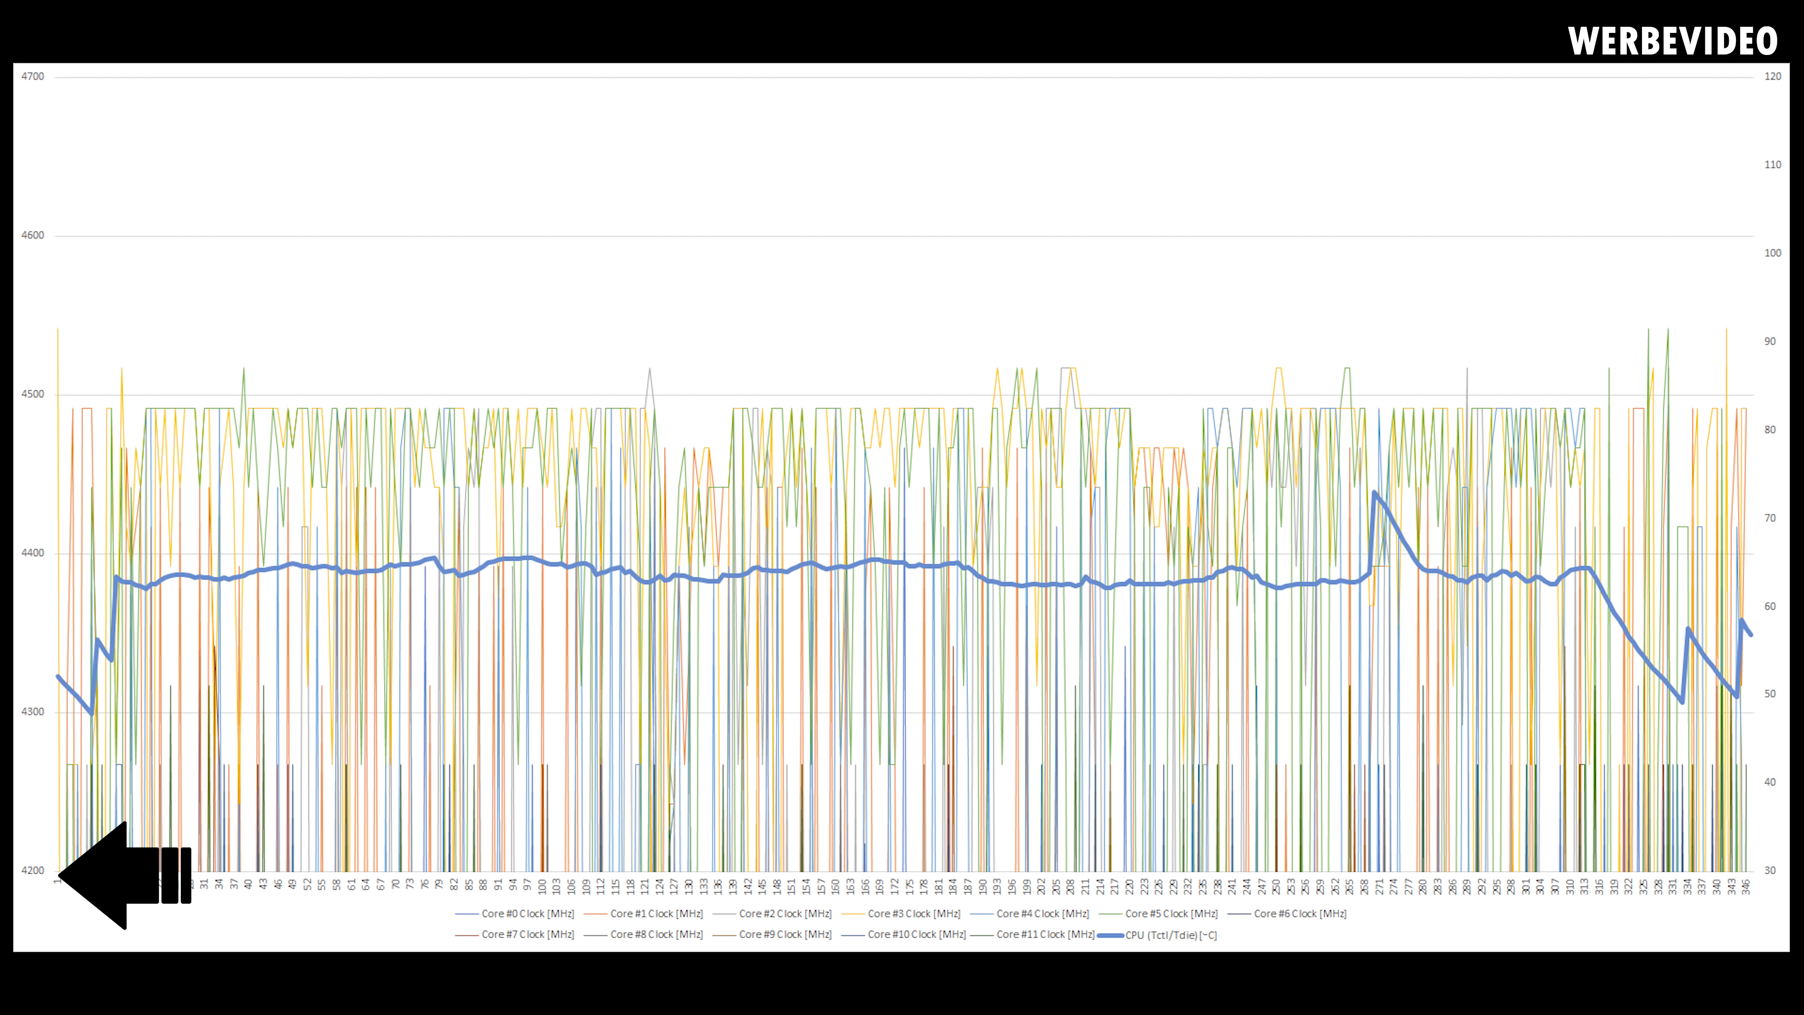
{"action": "mouse_move", "coordinate": [127, 103]}
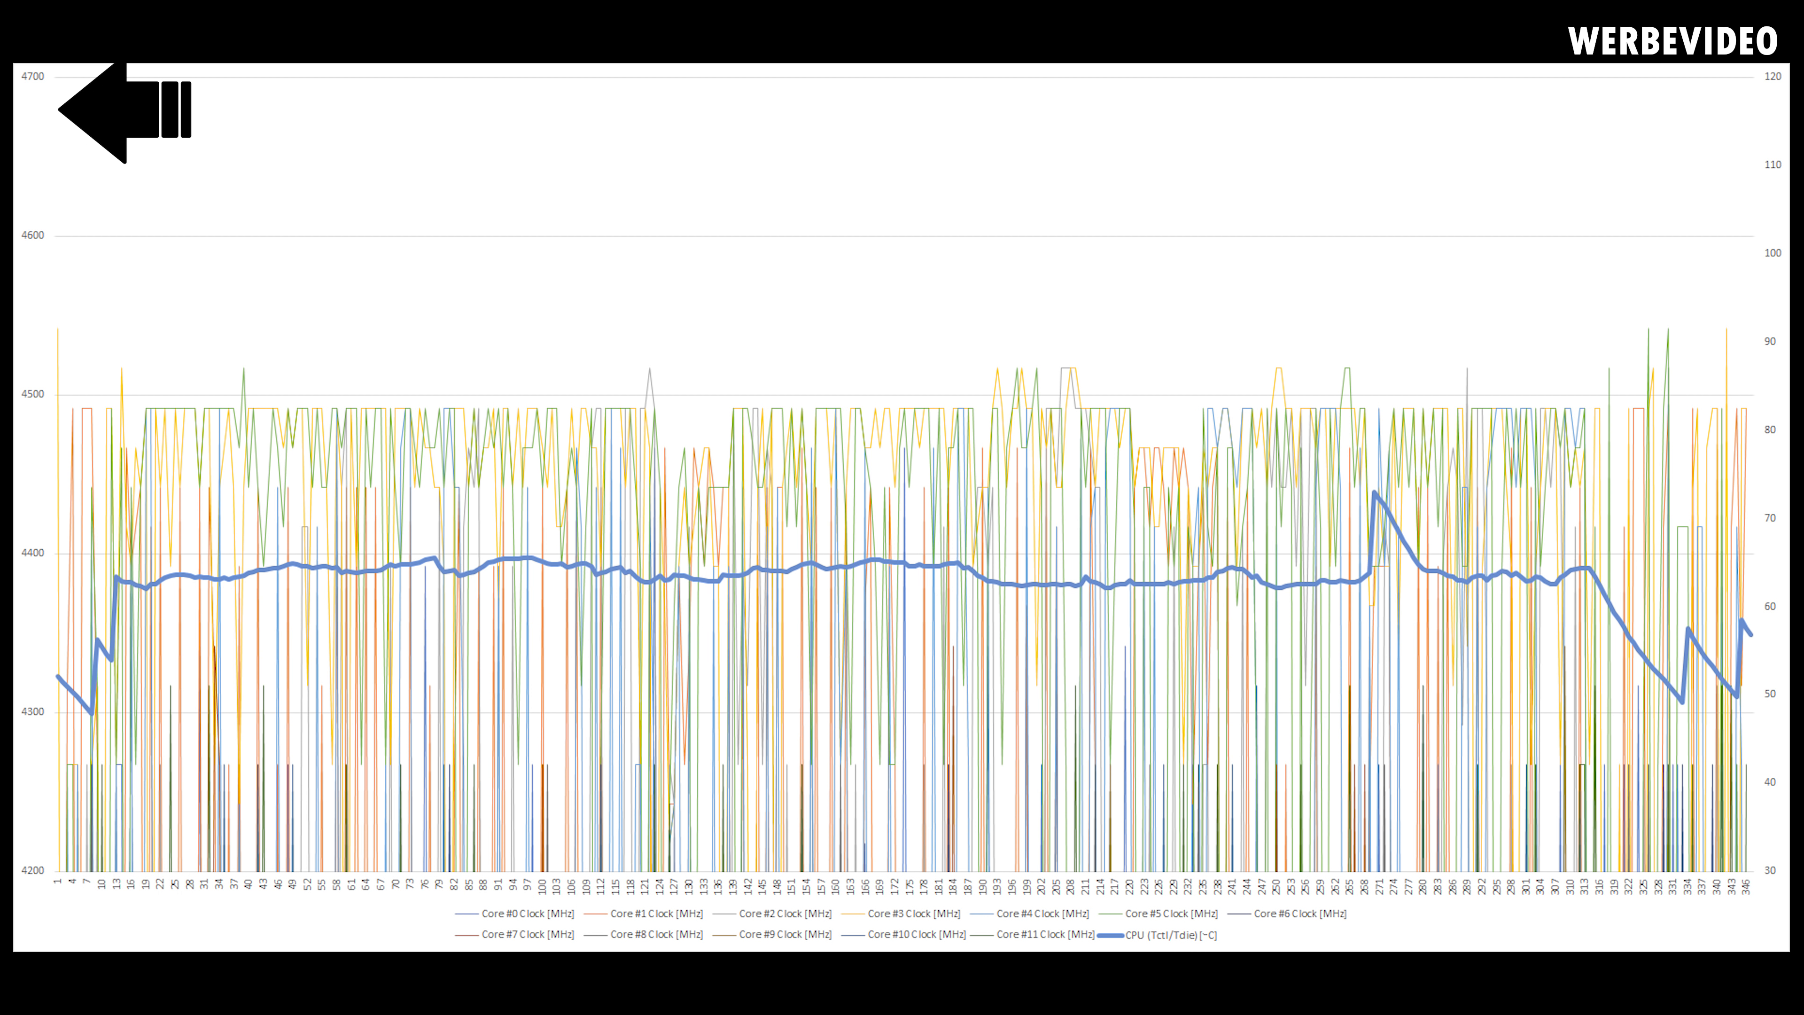
- View the Core #3 / Core #5 clock and CPU temperature chart with shaded 'no / low load' regions
{"action": "left_click", "coordinate": [121, 122]}
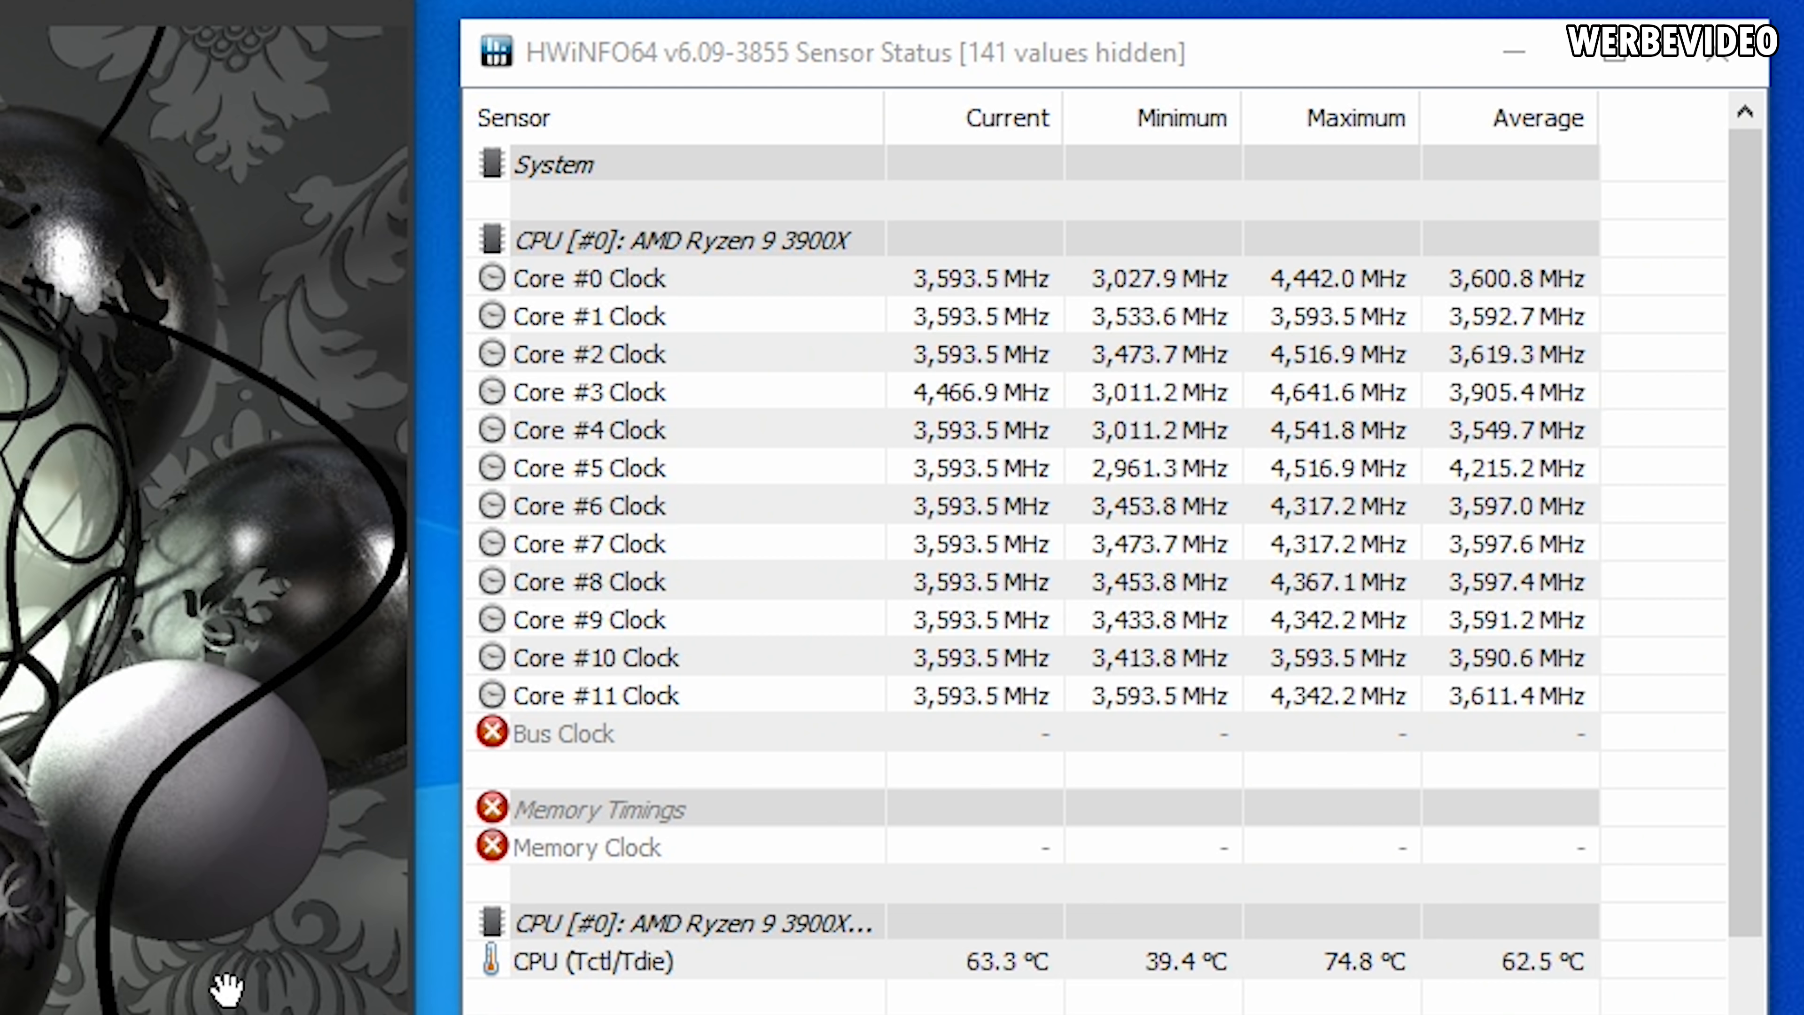
{"action": "left_click", "coordinate": [586, 466]}
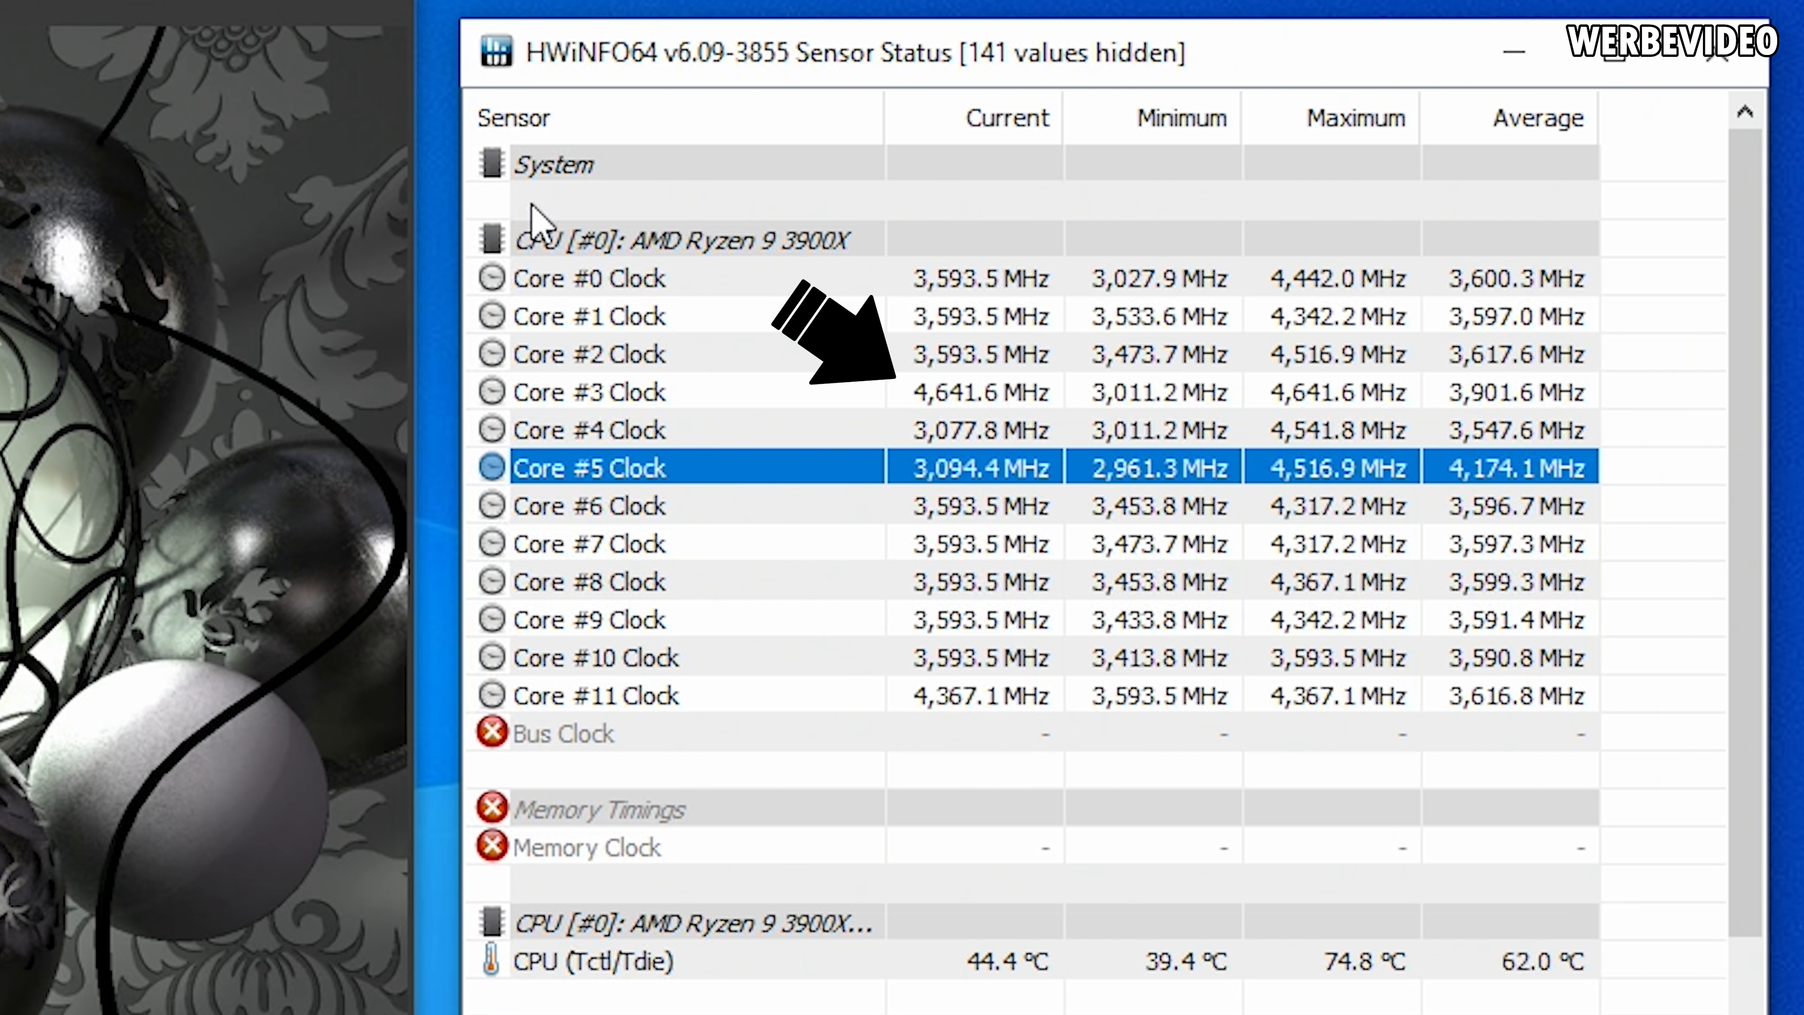
{"action": "mouse_move", "coordinate": [397, 75]}
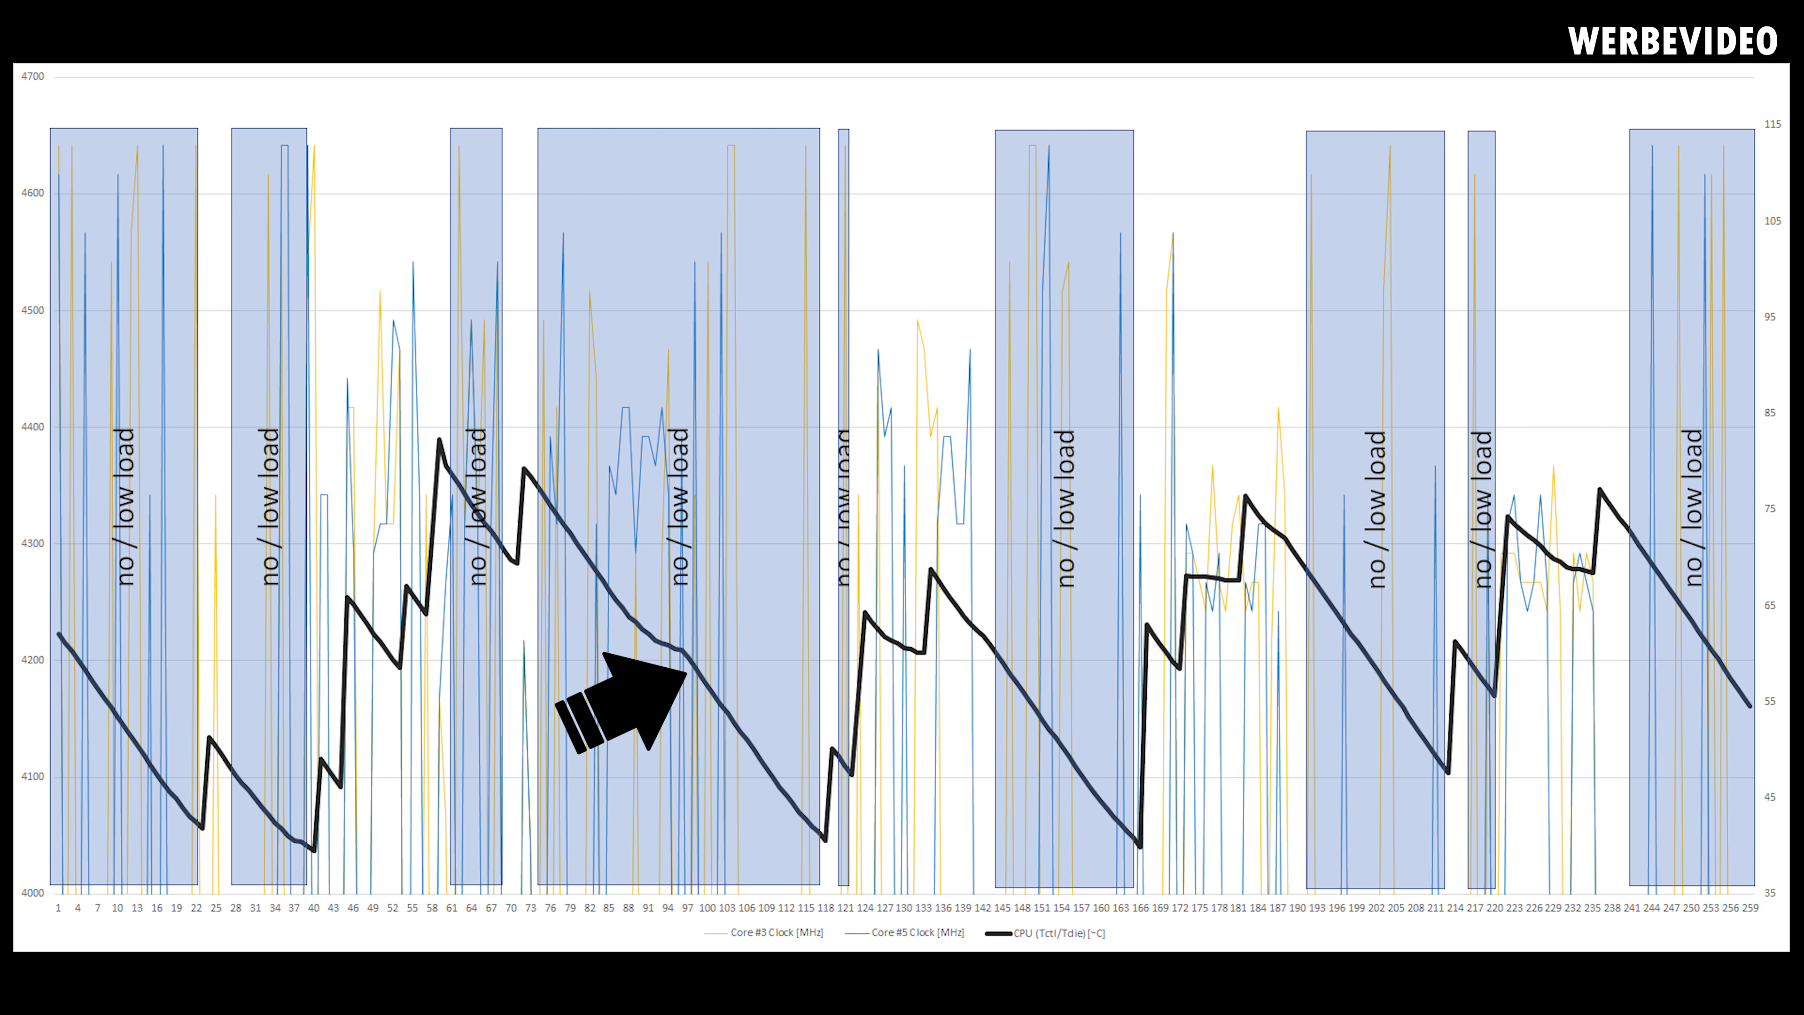
{"action": "mouse_move", "coordinate": [621, 702]}
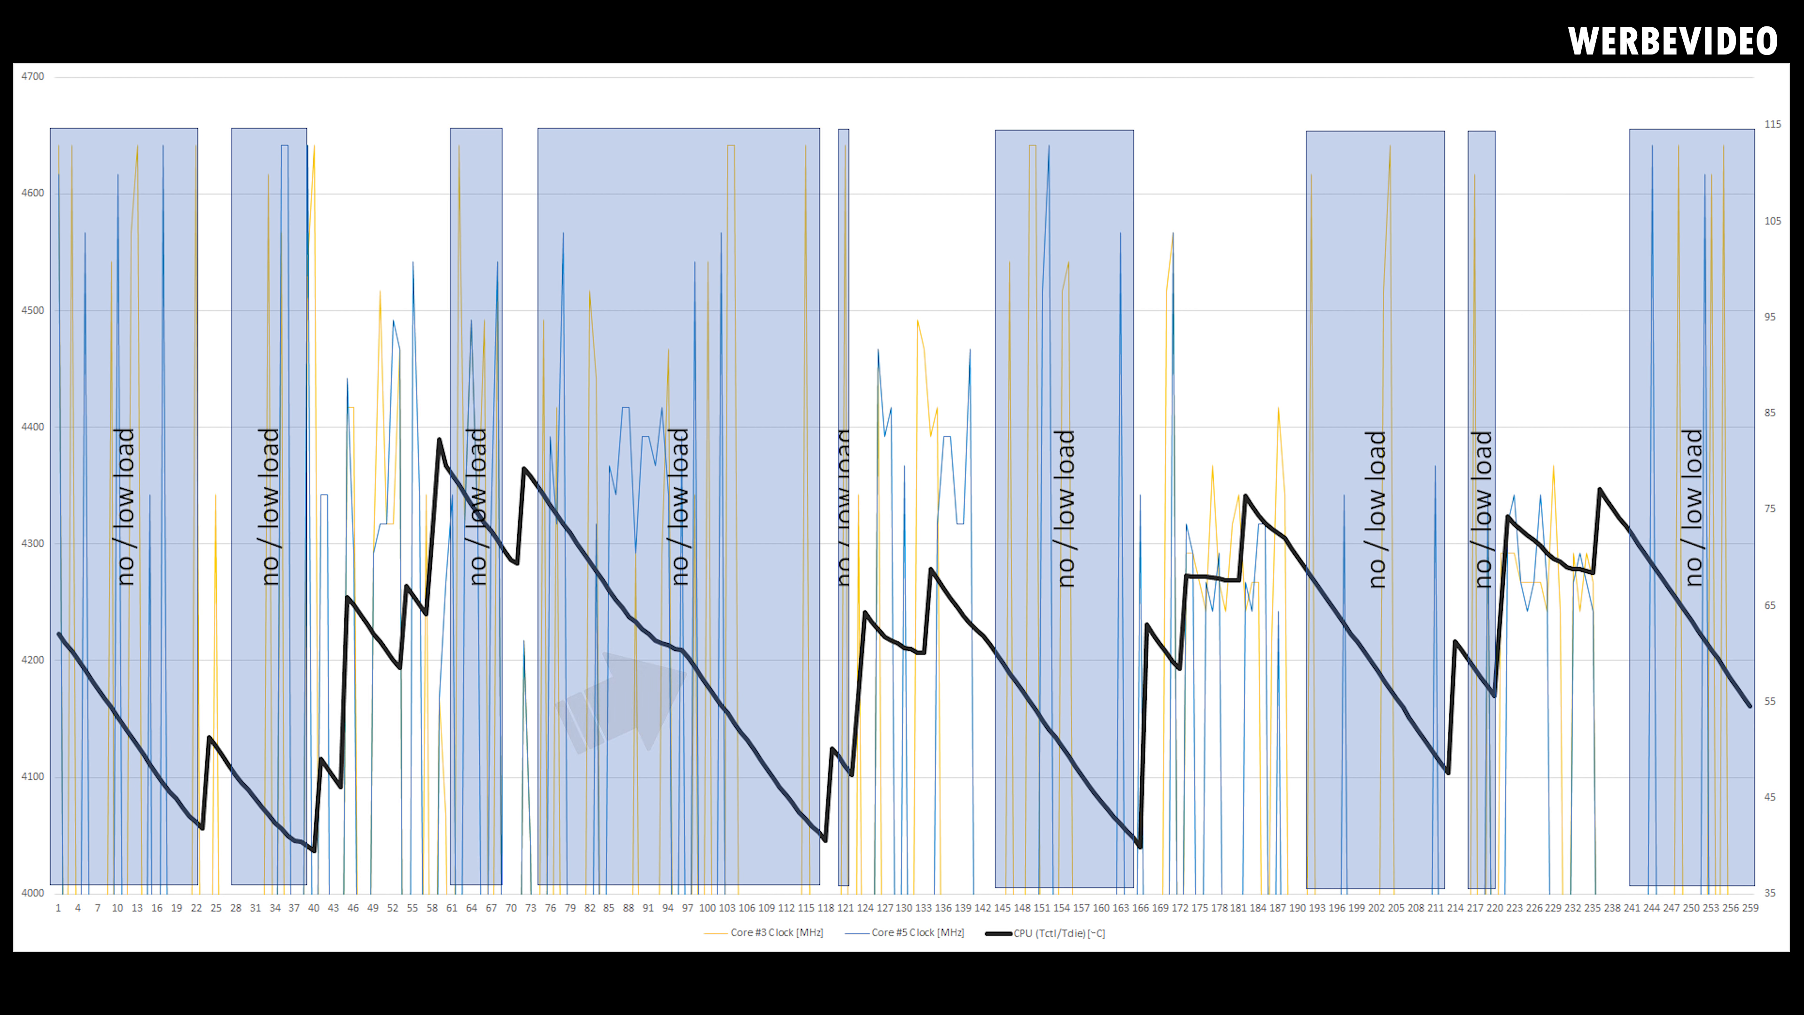